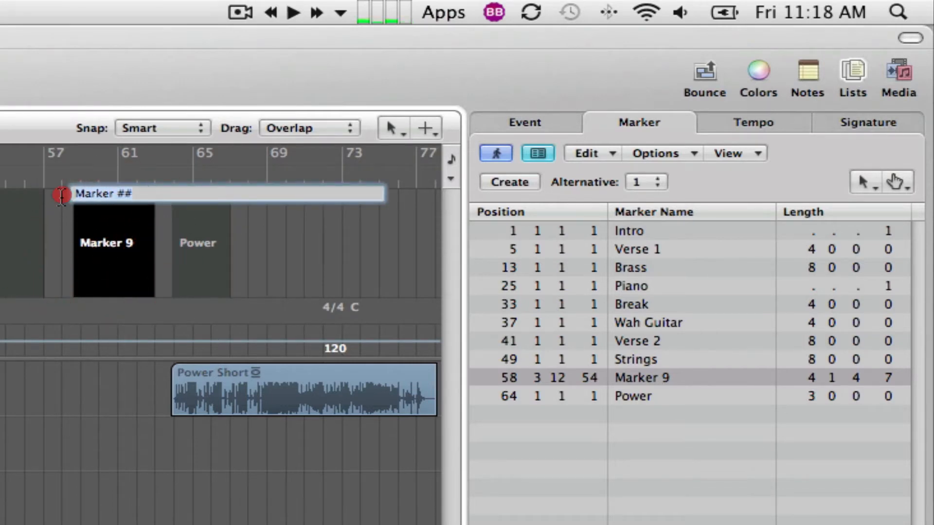
mouse_move(178, 202)
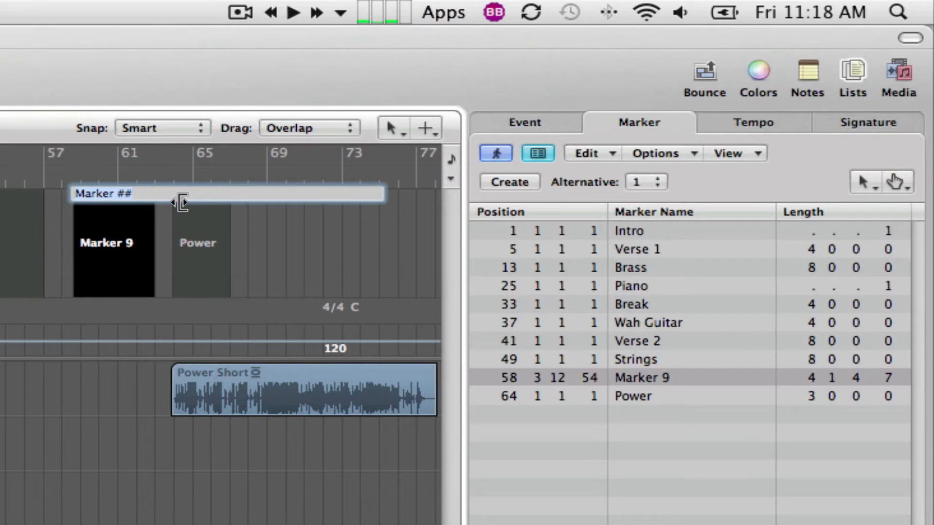
Rename the Marker 9 marker at bar 58 to 'New Marker'
type("New")
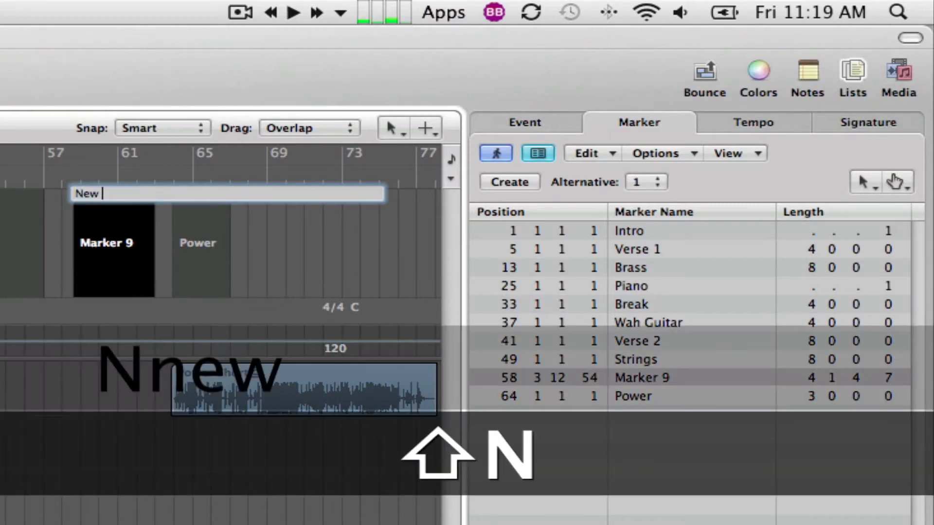
type("Marker Test")
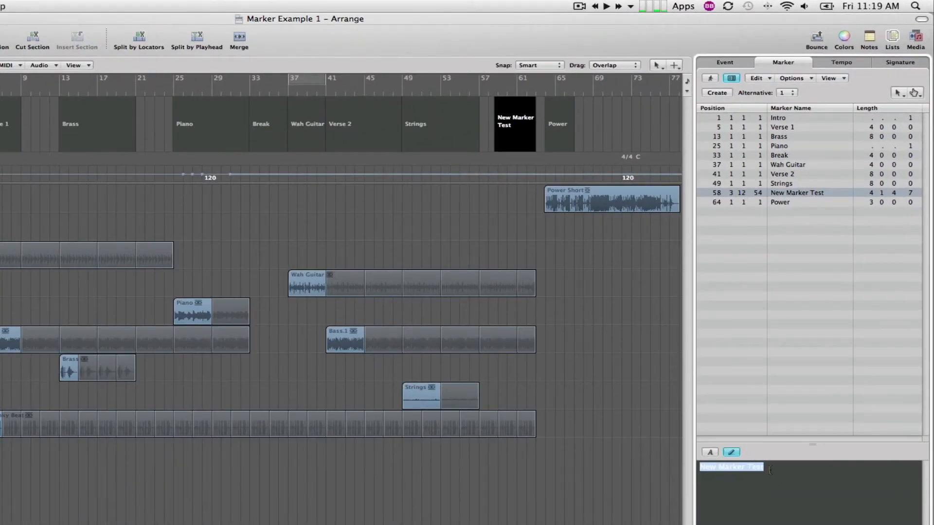
Enter 'This is a test' as the bar-58 marker's text in the Marker List
type("This is a test")
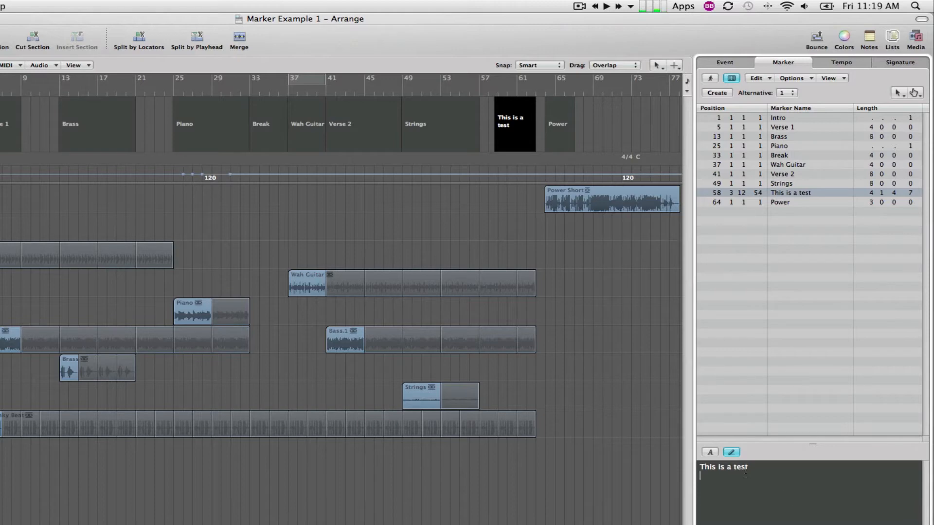
mouse_move(509, 123)
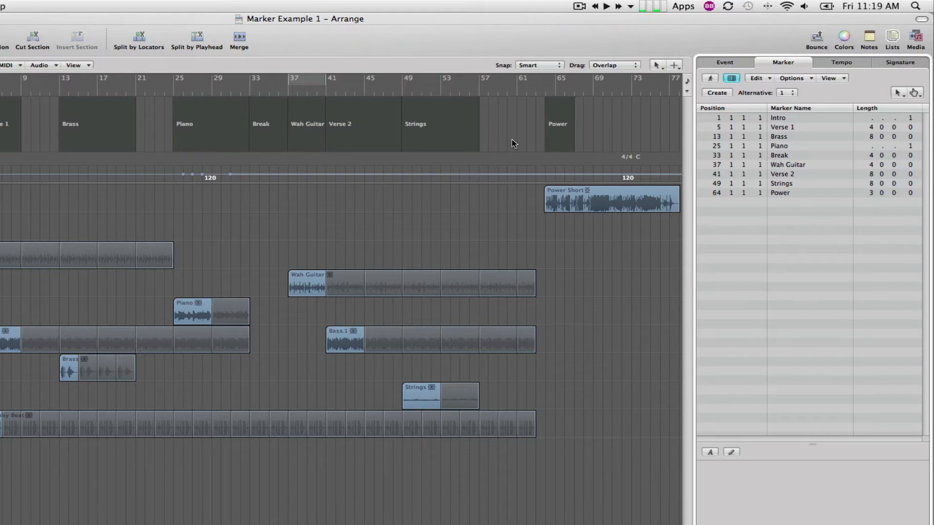
mouse_move(247, 380)
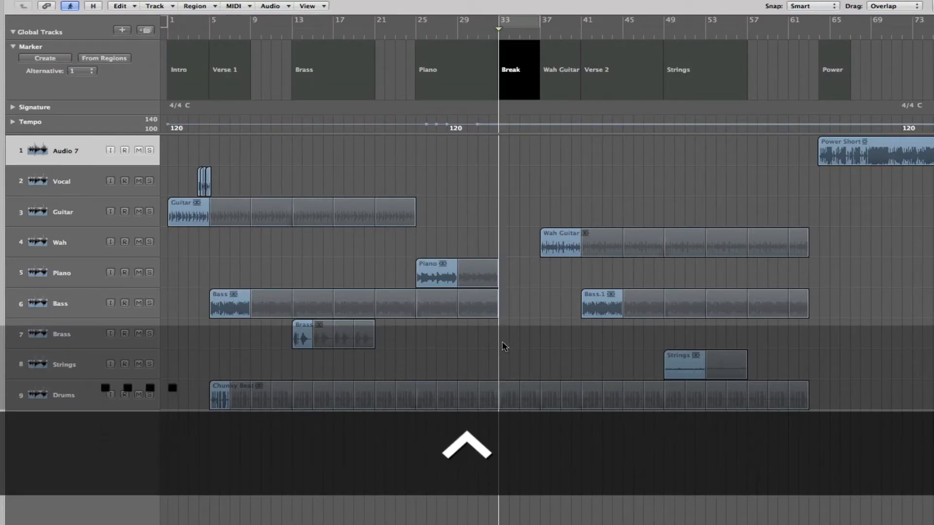
Jump the playhead from Break back to Intro, then forward to Verse 1
left_click(596, 69)
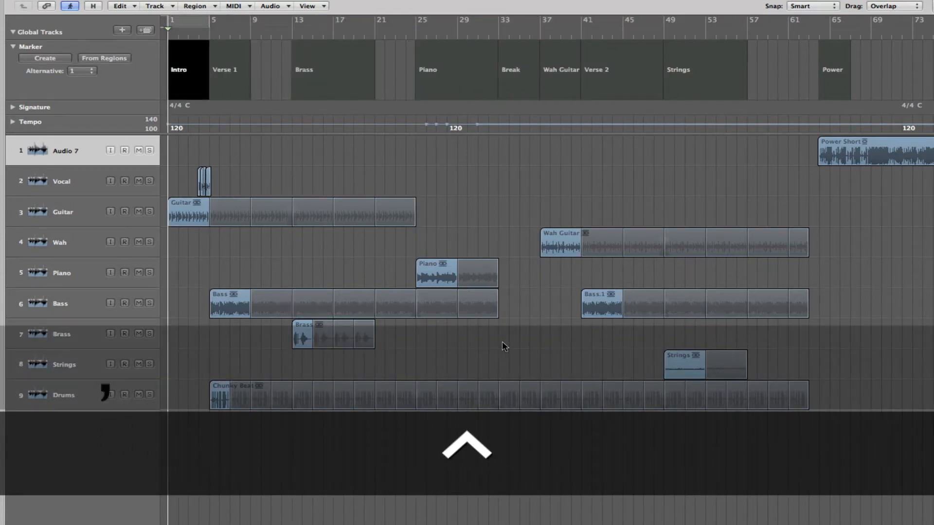
left_click(467, 447)
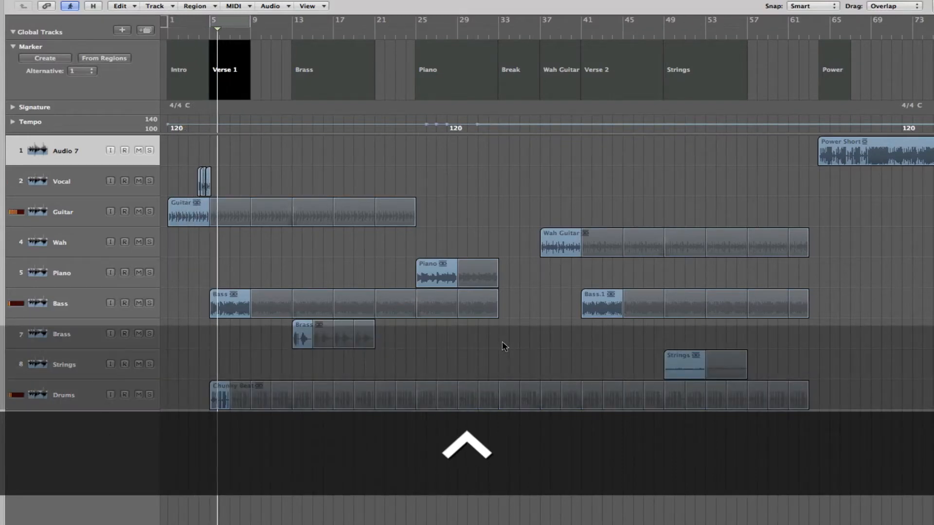
Advance the playhead marker by marker from Verse 1 to Brass at bar 13
left_click(303, 70)
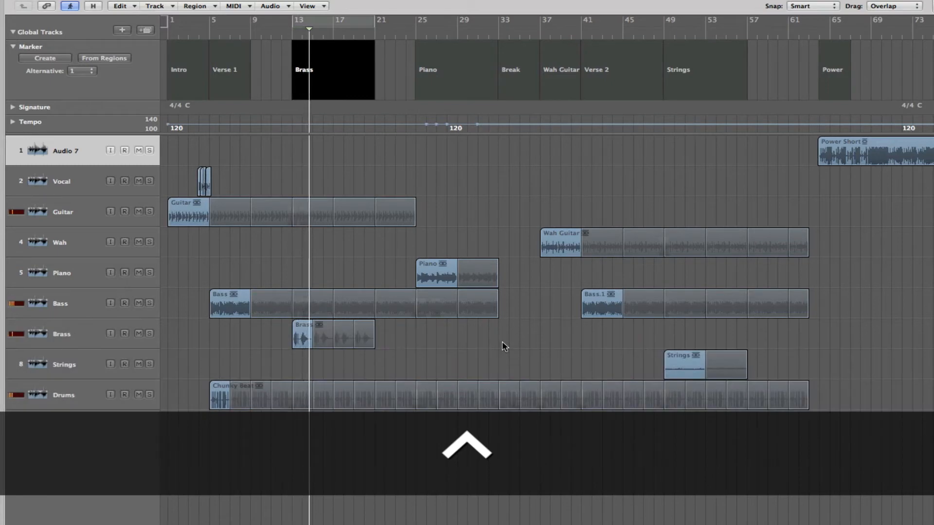
left_click(468, 446)
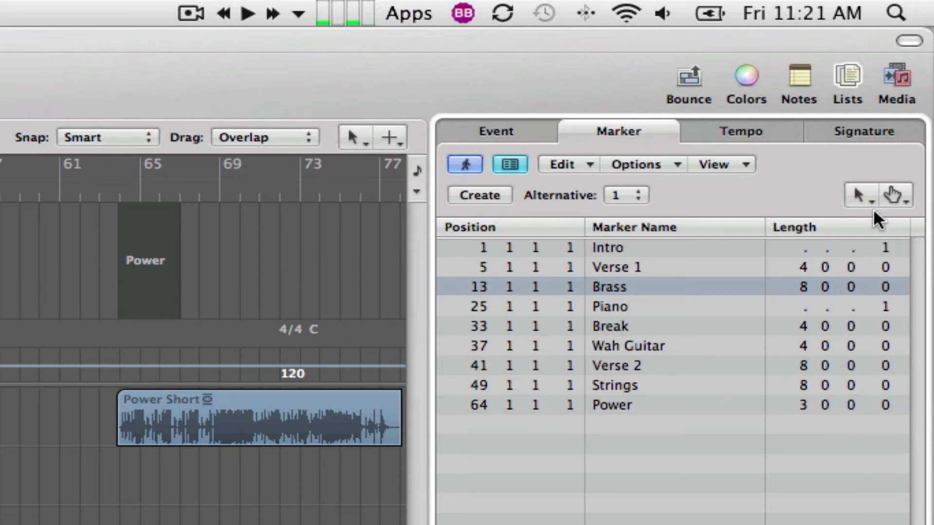
mouse_move(857, 196)
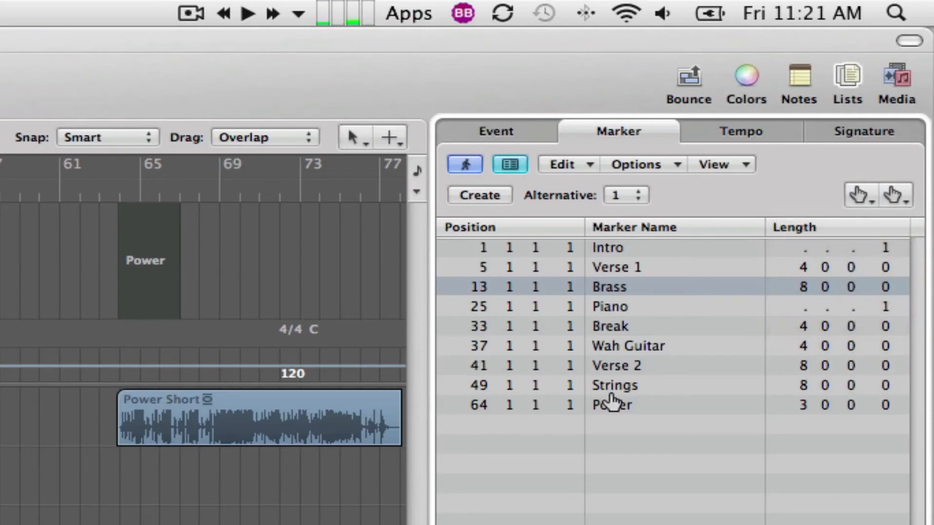
mouse_move(610, 310)
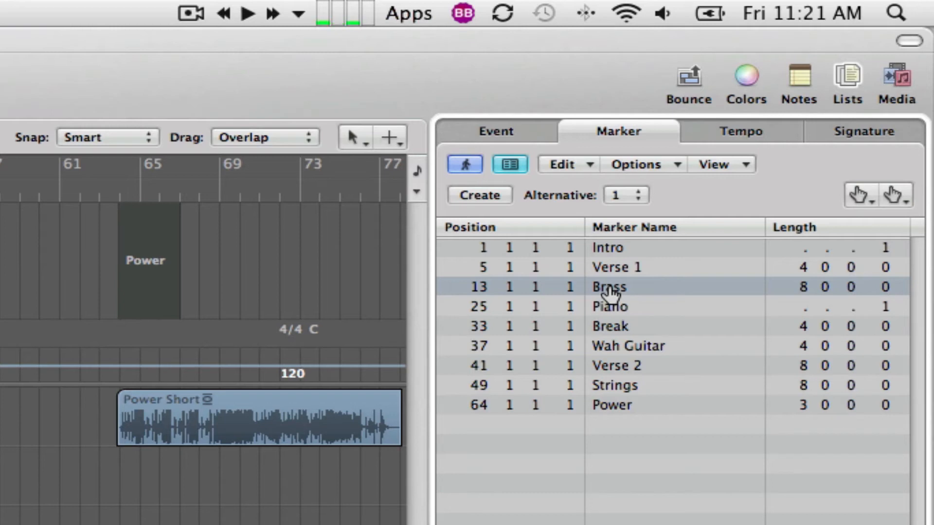
Jump the playhead to Brass, Wah Guitar, back to Brass, then Power
left_click(464, 165)
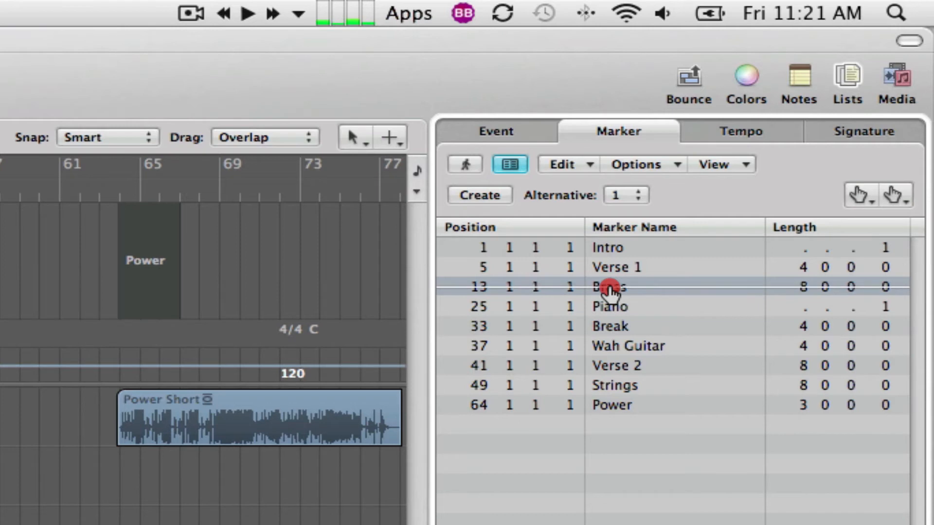
left_click(464, 164)
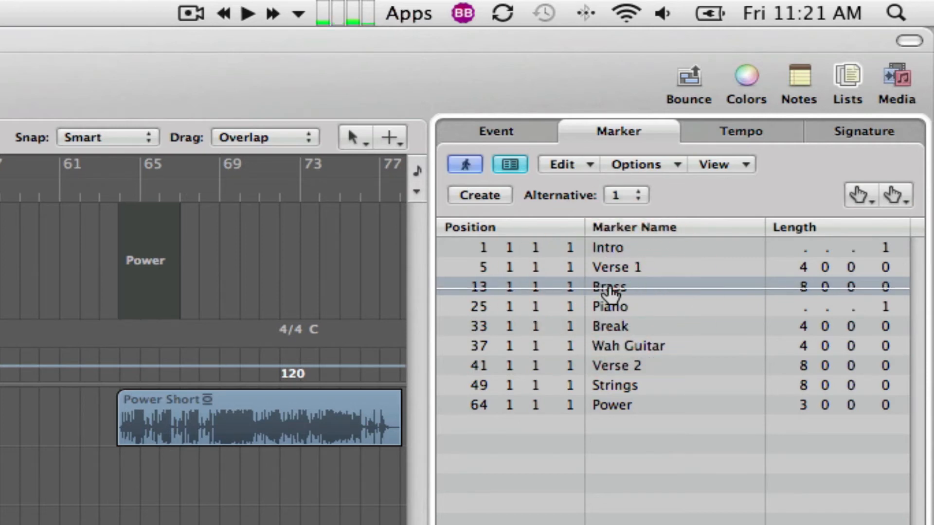
mouse_move(626, 351)
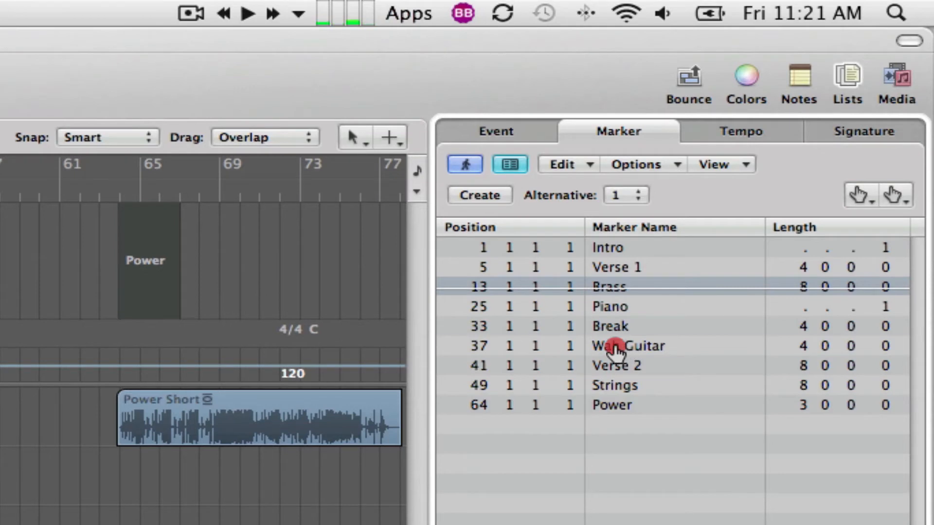
left_click(619, 346)
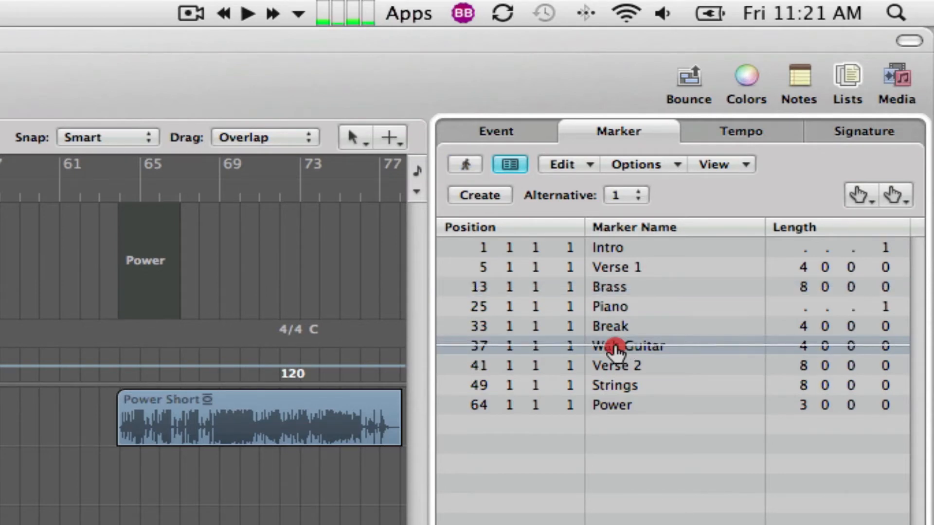
left_click(464, 164)
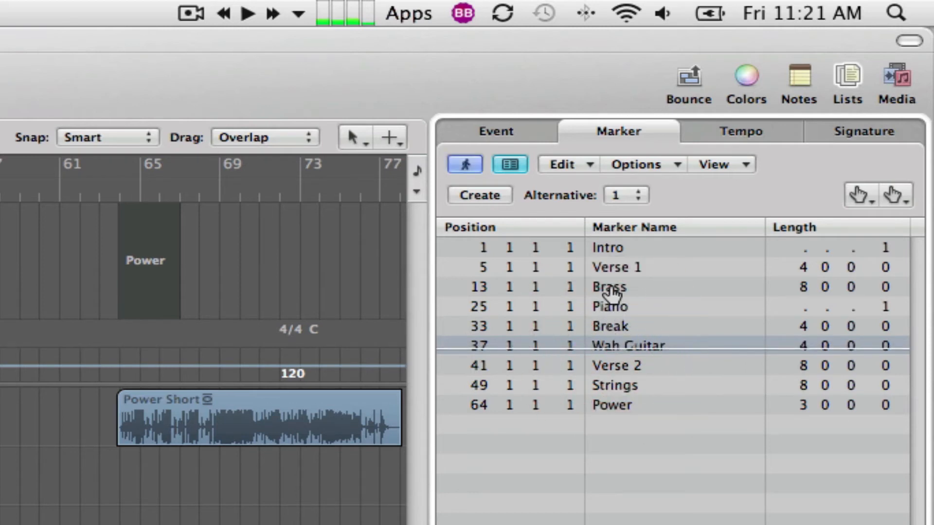
left_click(610, 287)
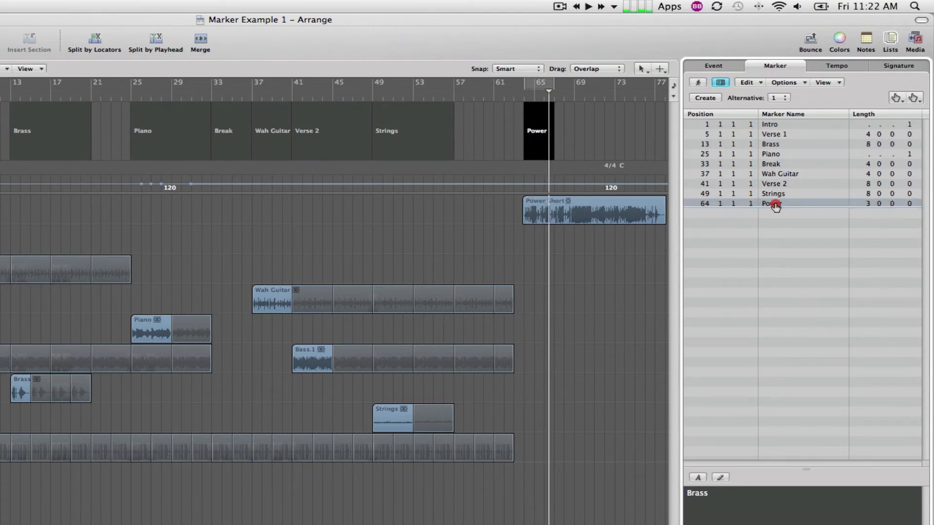
left_click(773, 204)
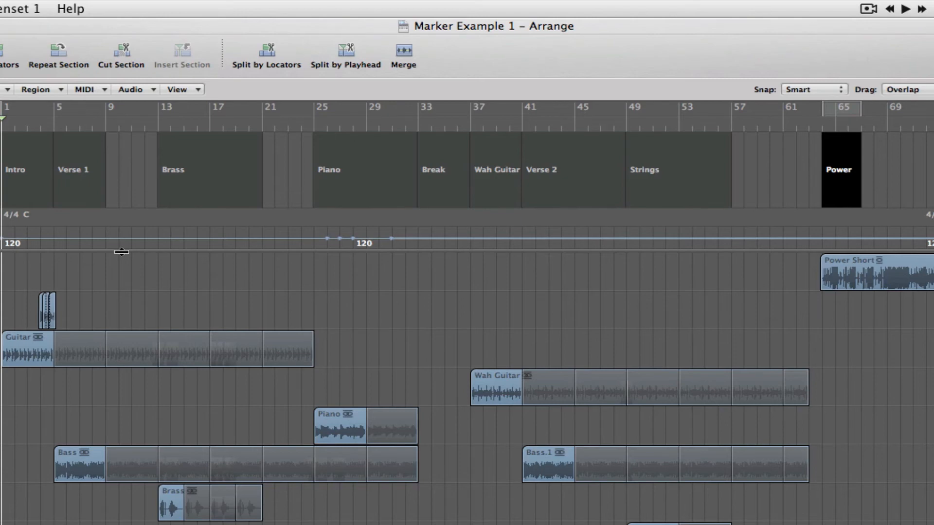
Select the Intro marker and bring up the Color palette
left_click(27, 169)
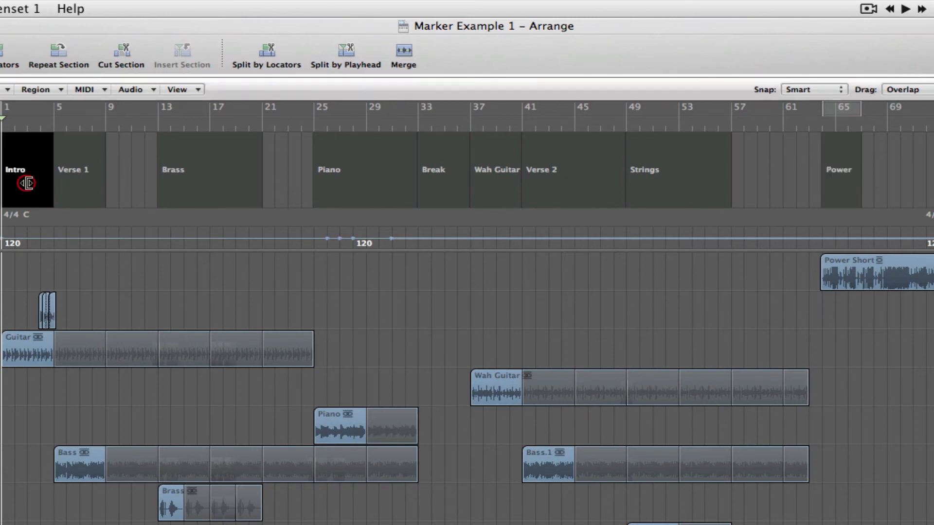
mouse_move(201, 162)
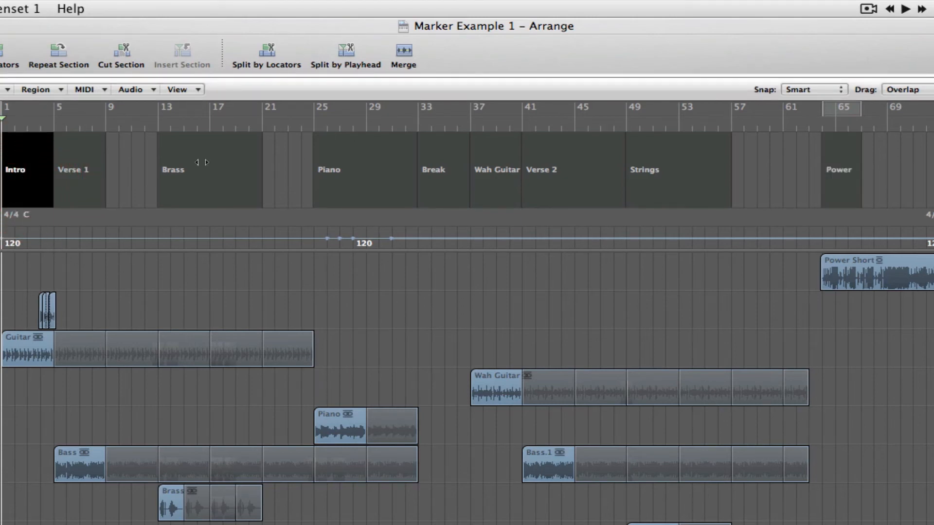
left_click(182, 89)
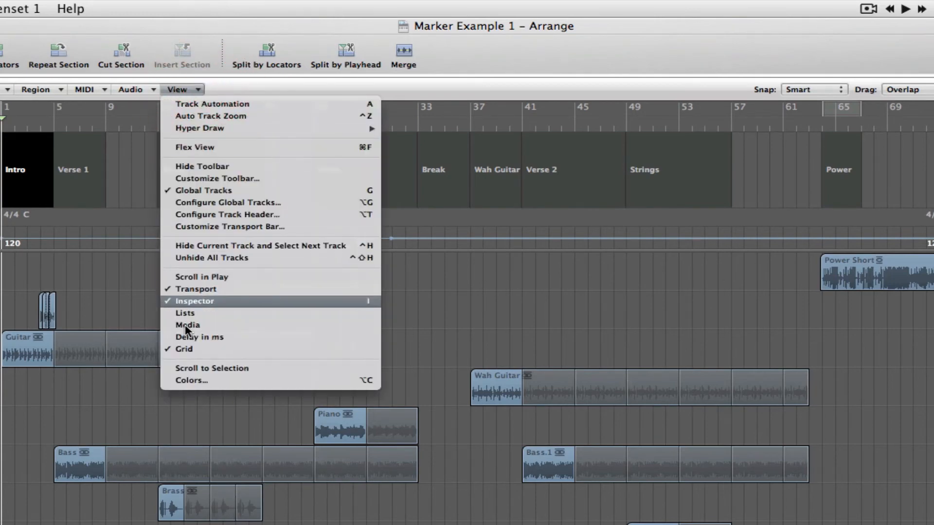
left_click(191, 379)
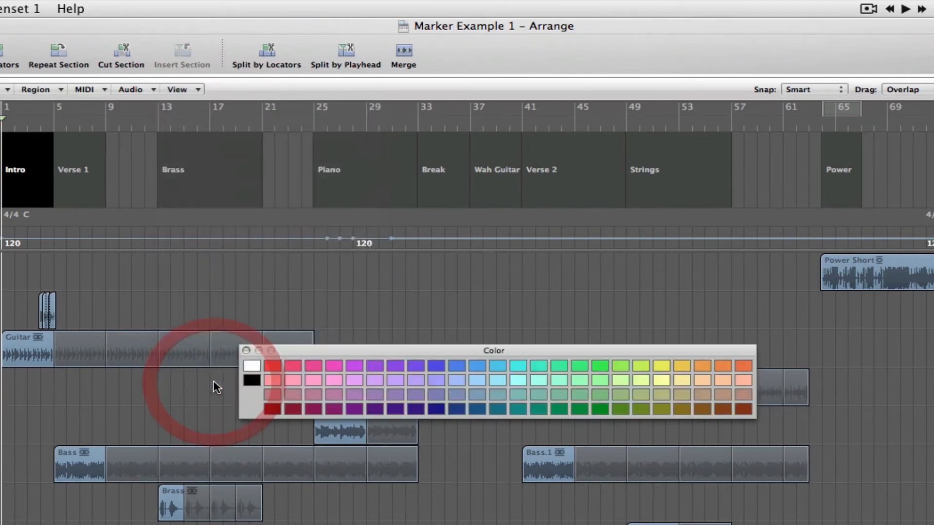
mouse_move(613, 418)
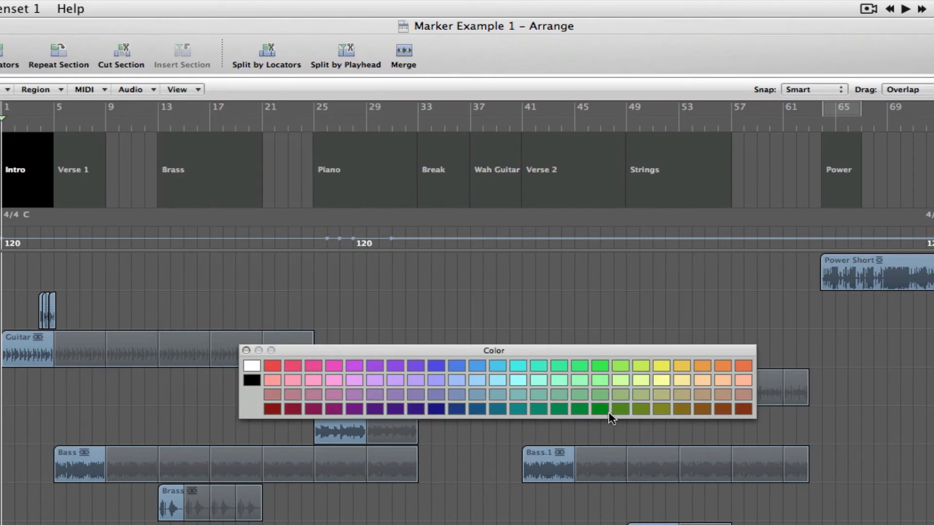
mouse_move(565, 417)
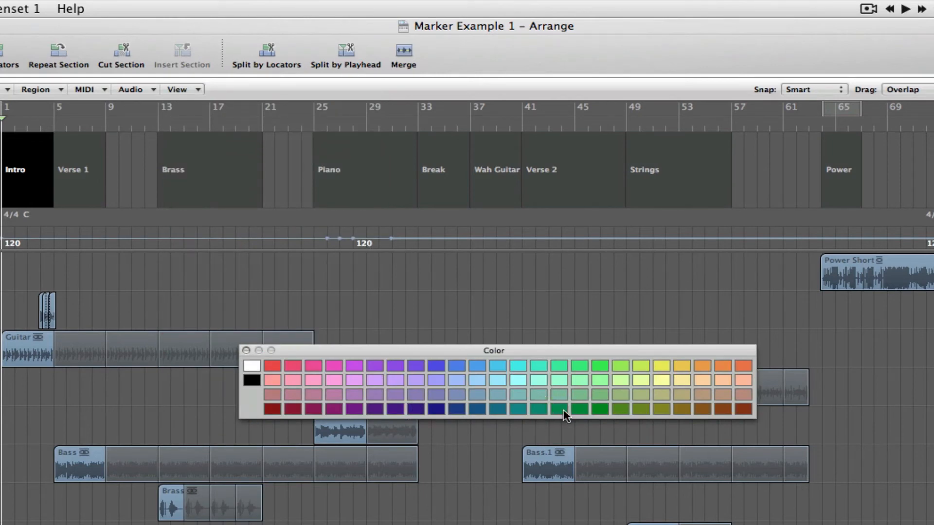
mouse_move(582, 415)
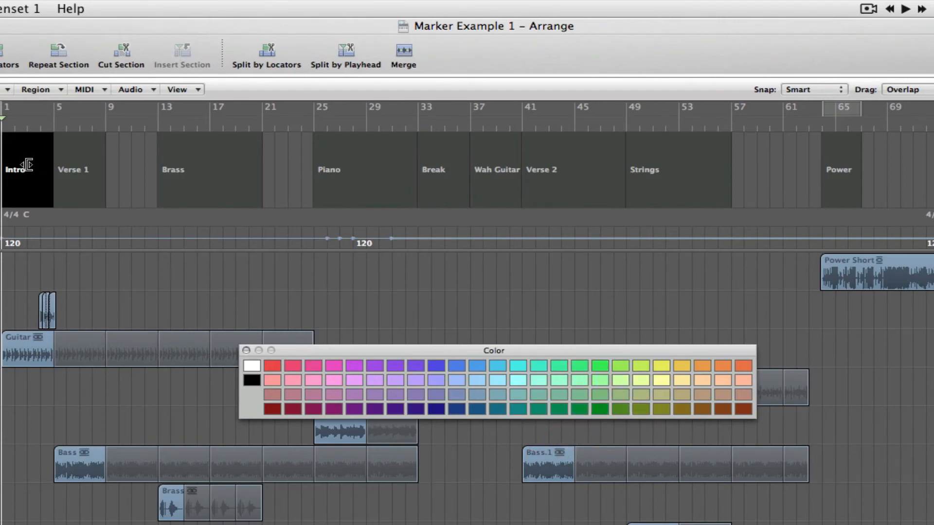
Colour Intro bright green, Brass pale yellow and Wah Guitar brownish orange
left_click(602, 365)
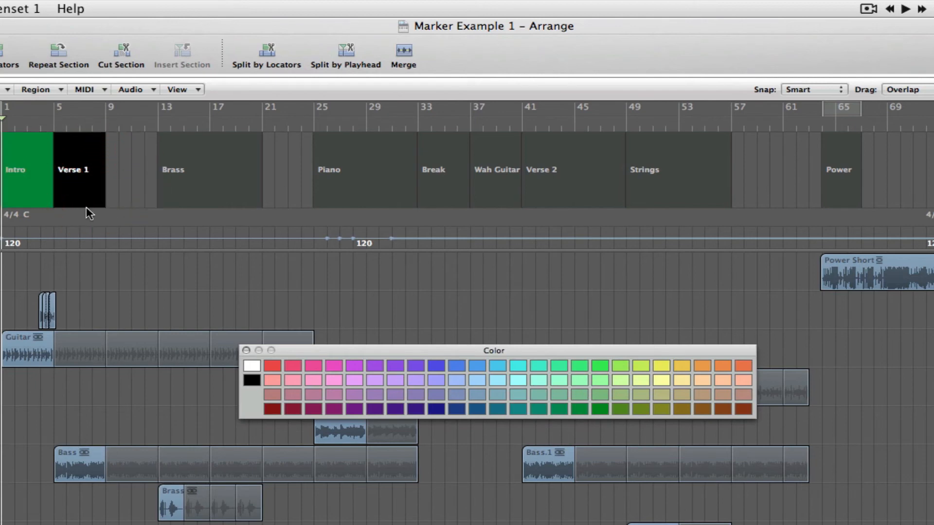
mouse_move(172, 252)
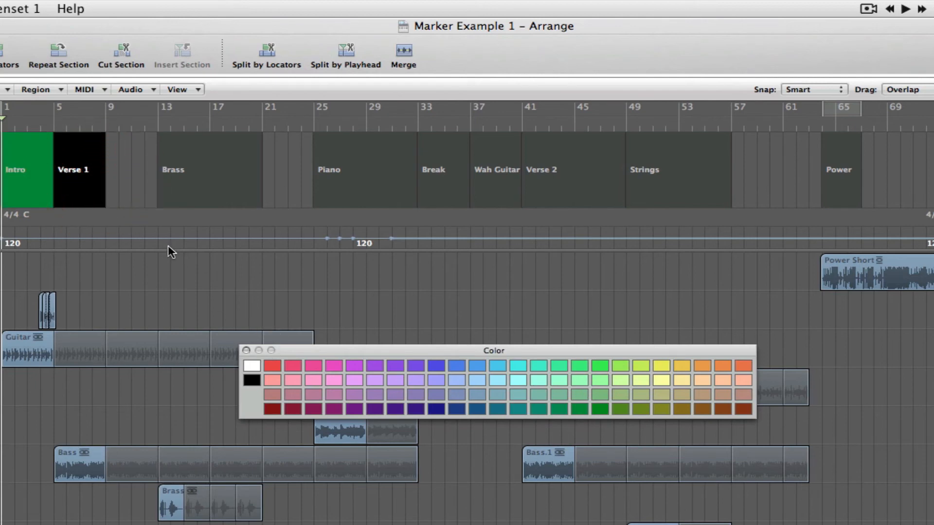
mouse_move(197, 191)
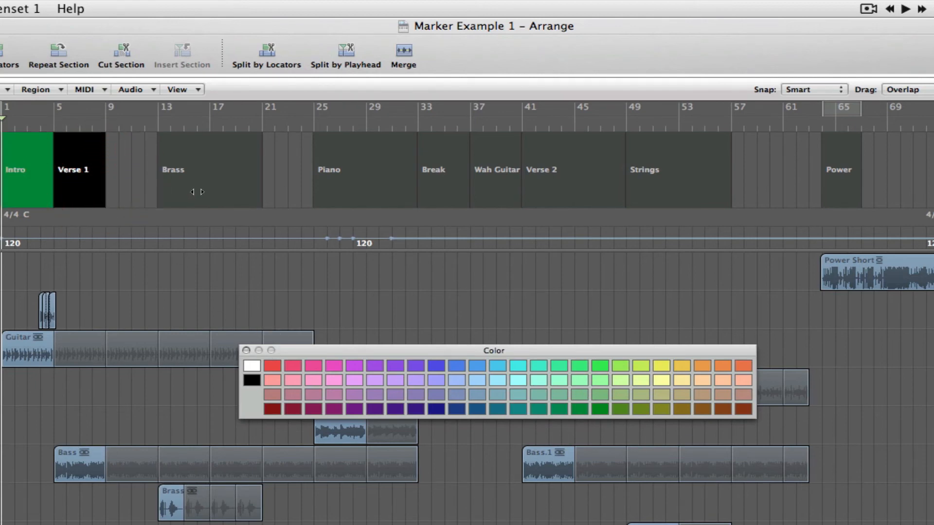
mouse_move(37, 186)
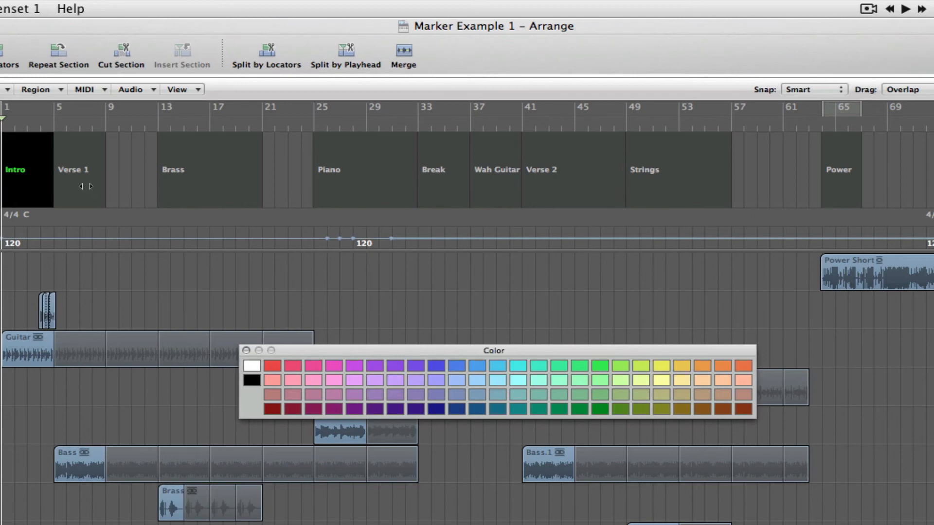
left_click(601, 365)
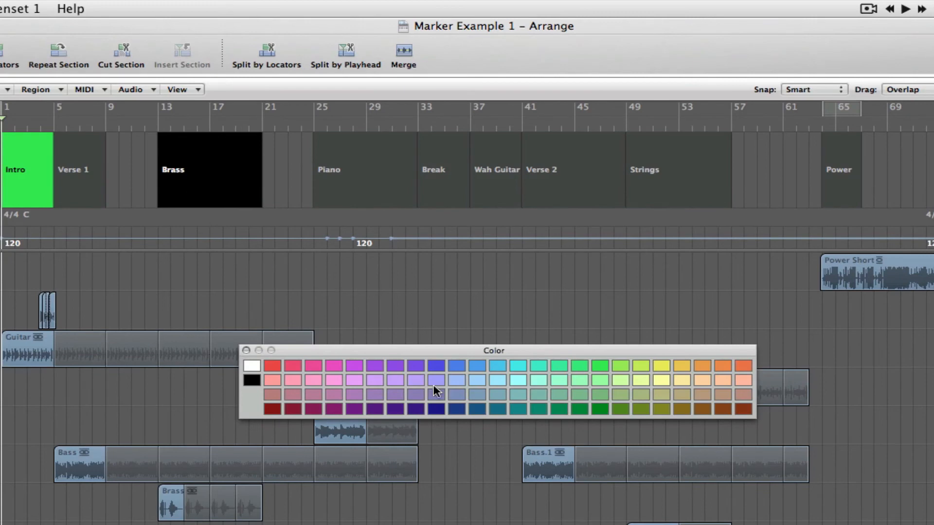
mouse_move(688, 426)
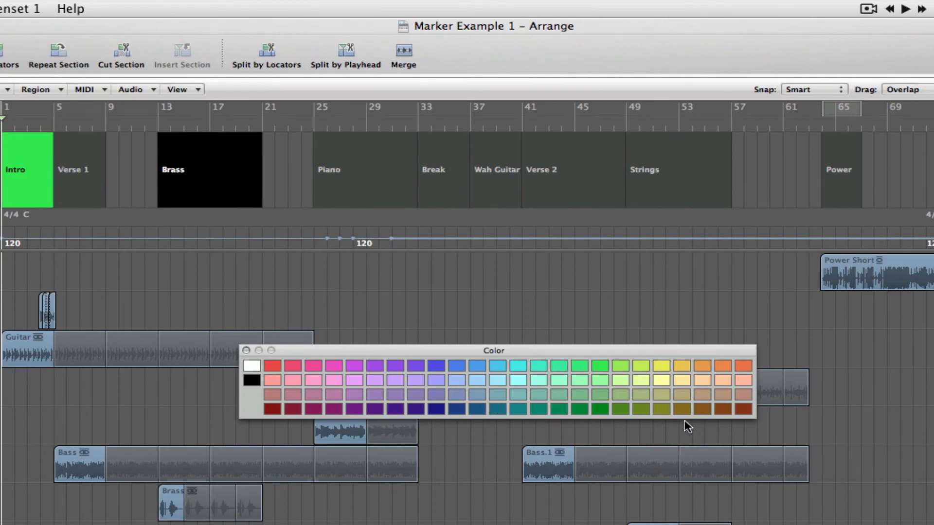
mouse_move(666, 415)
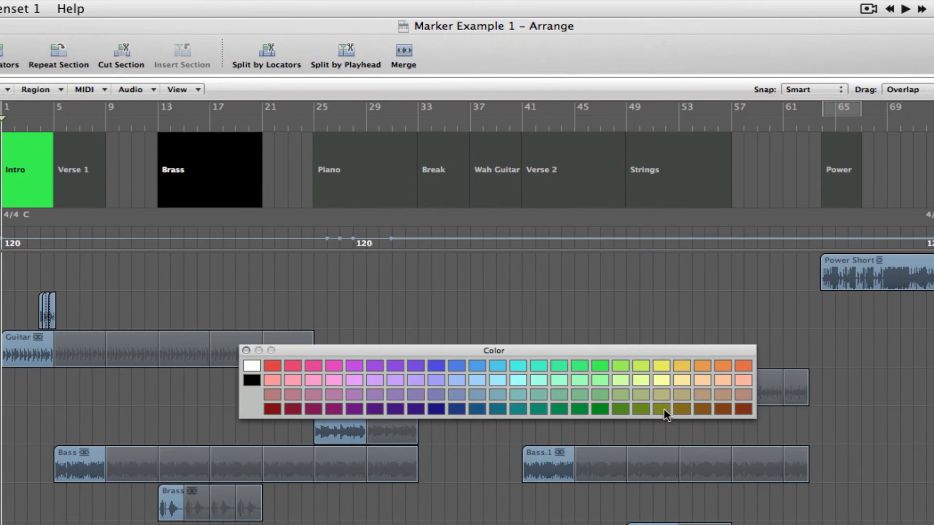
mouse_move(669, 387)
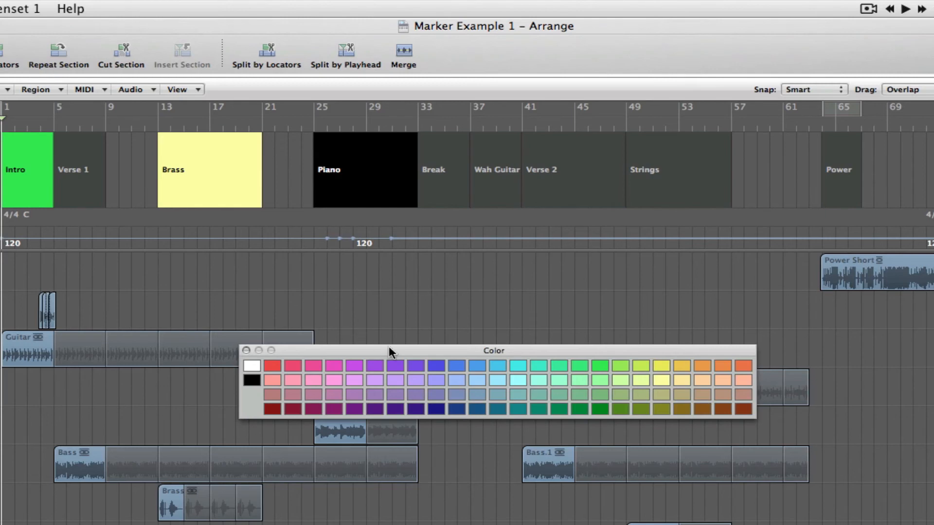
mouse_move(425, 413)
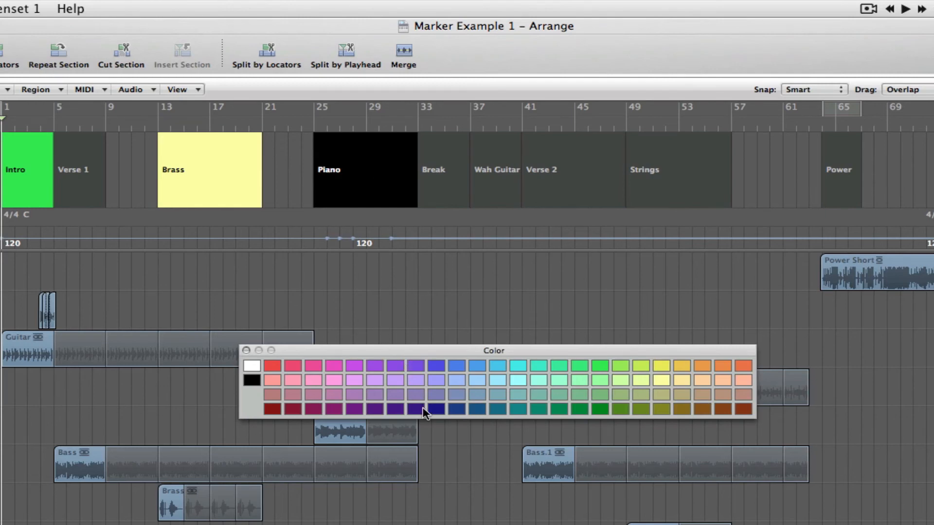
mouse_move(256, 374)
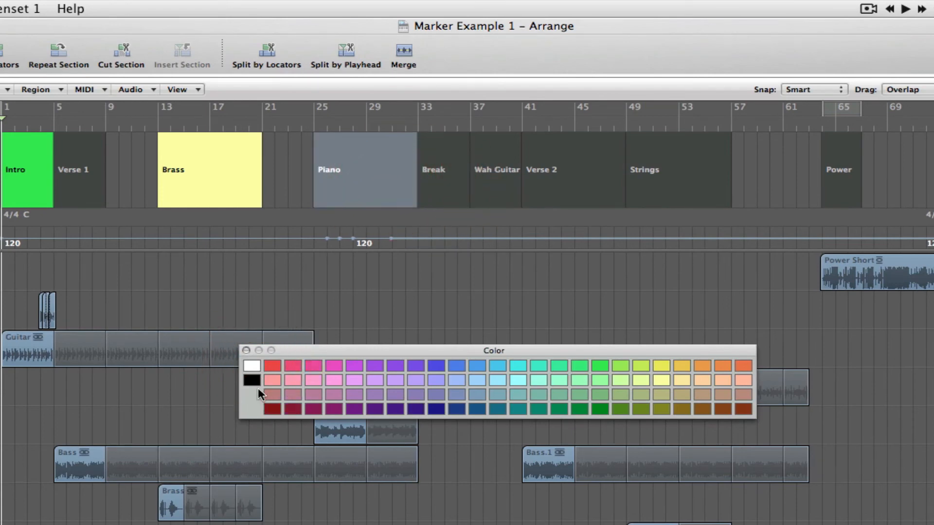
mouse_move(559, 396)
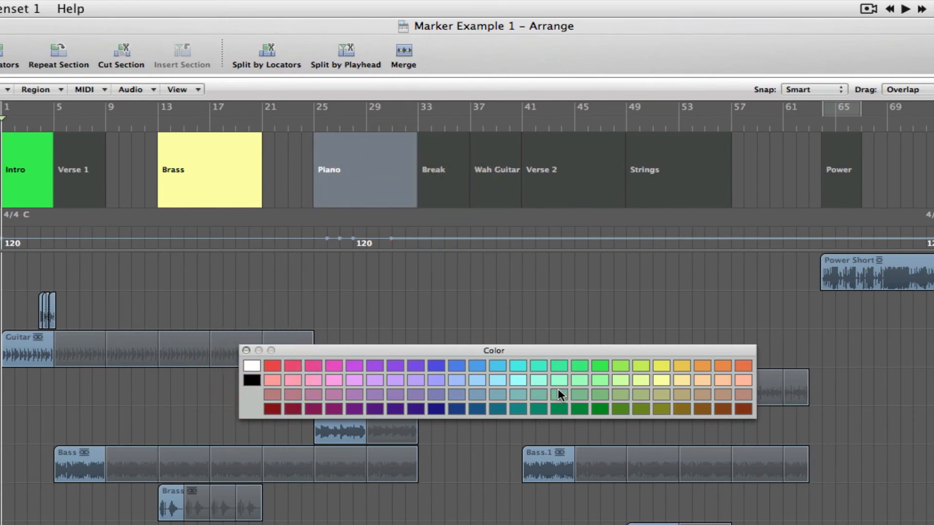
mouse_move(520, 216)
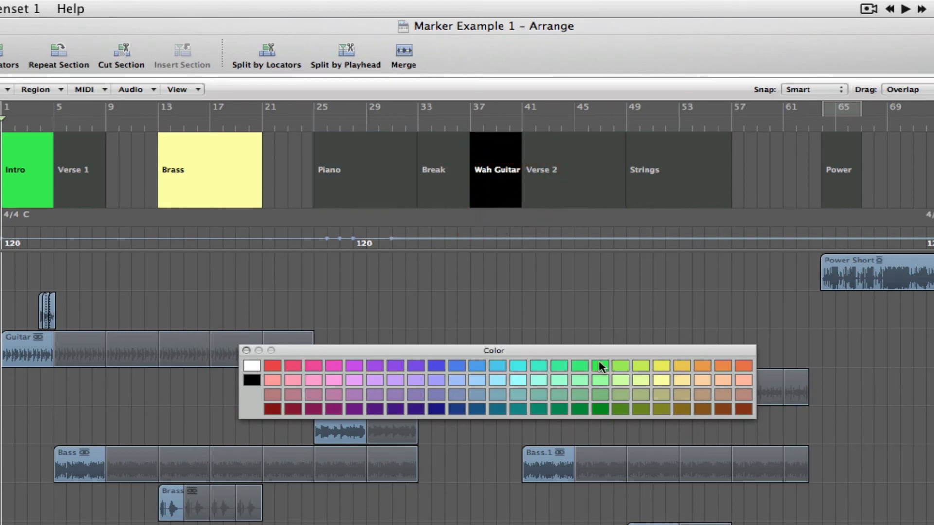
mouse_move(721, 417)
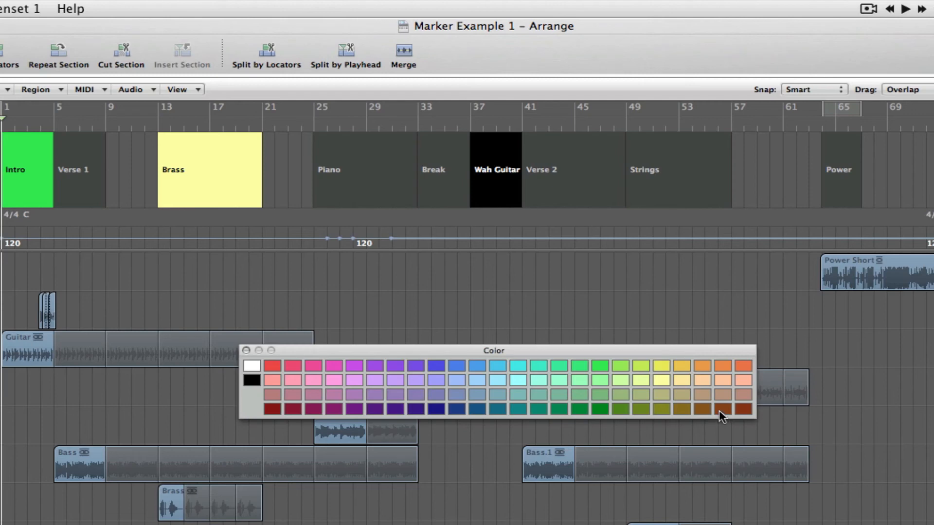
mouse_move(708, 415)
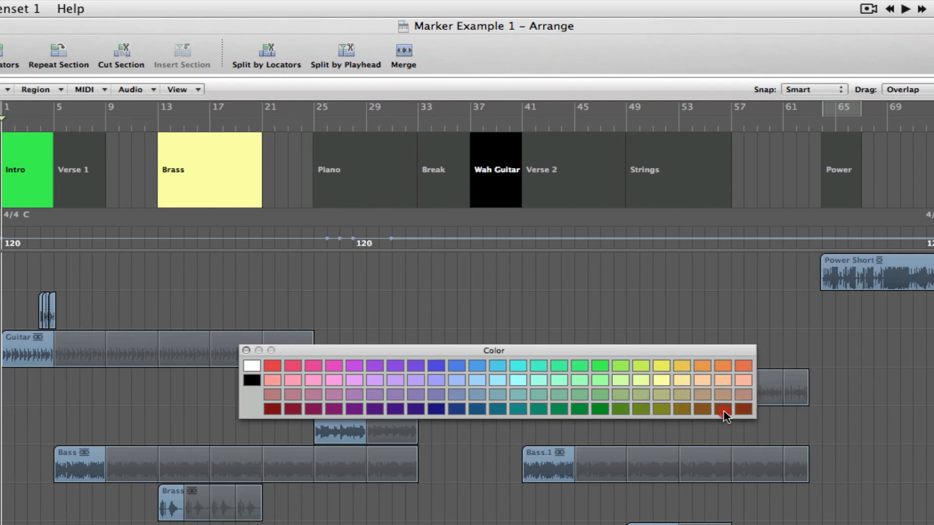
left_click(727, 409)
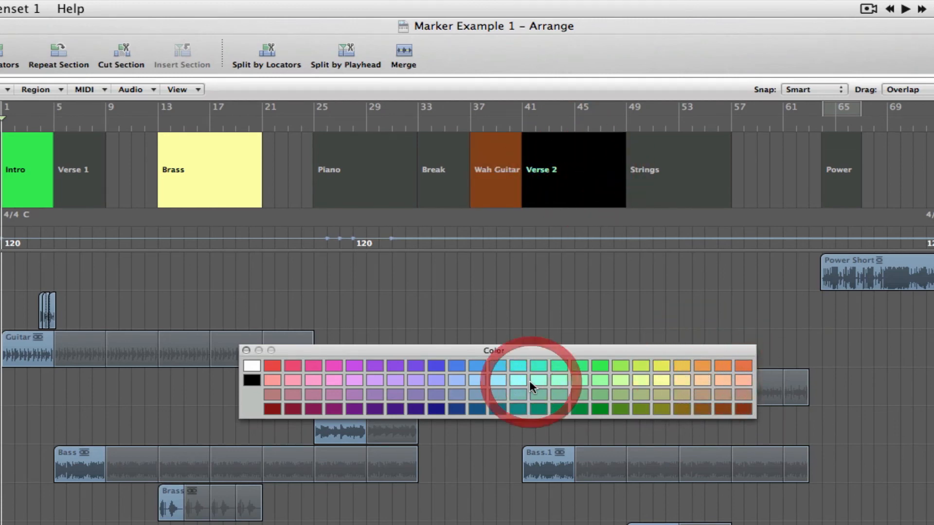
Colour the Verse 2 marker pale aqua and show the marker text font settings
left_click(531, 380)
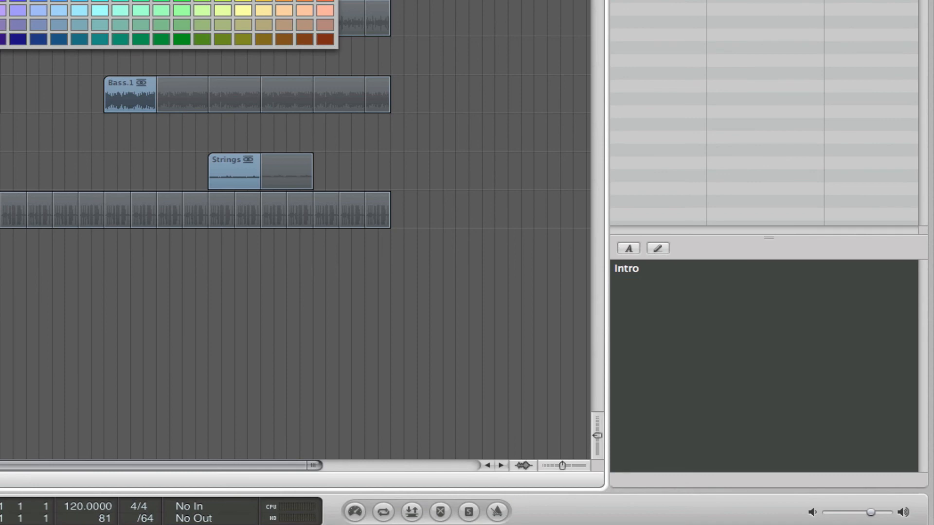
mouse_move(668, 316)
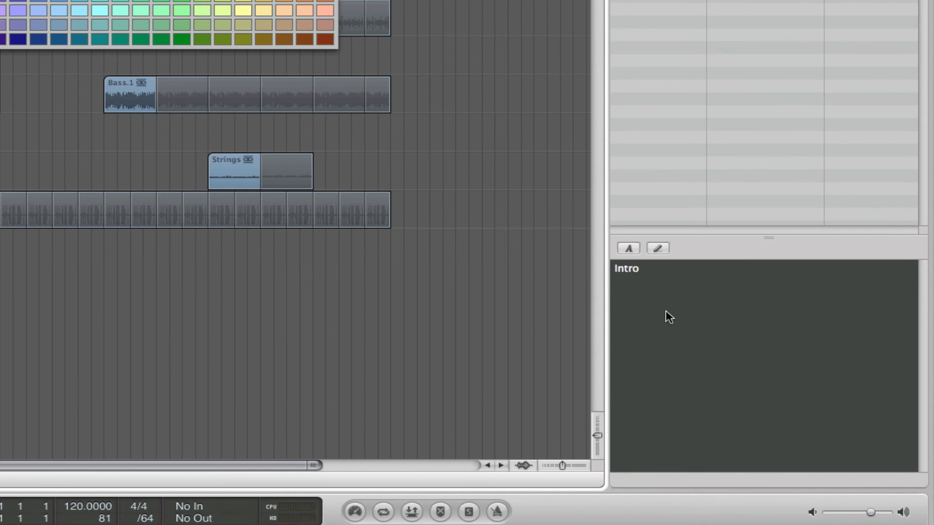
mouse_move(629, 250)
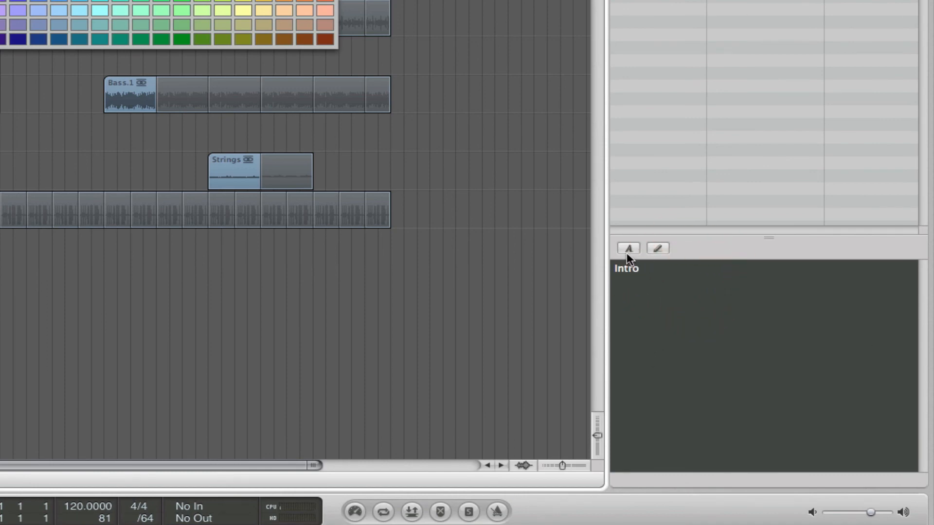
left_click(657, 249)
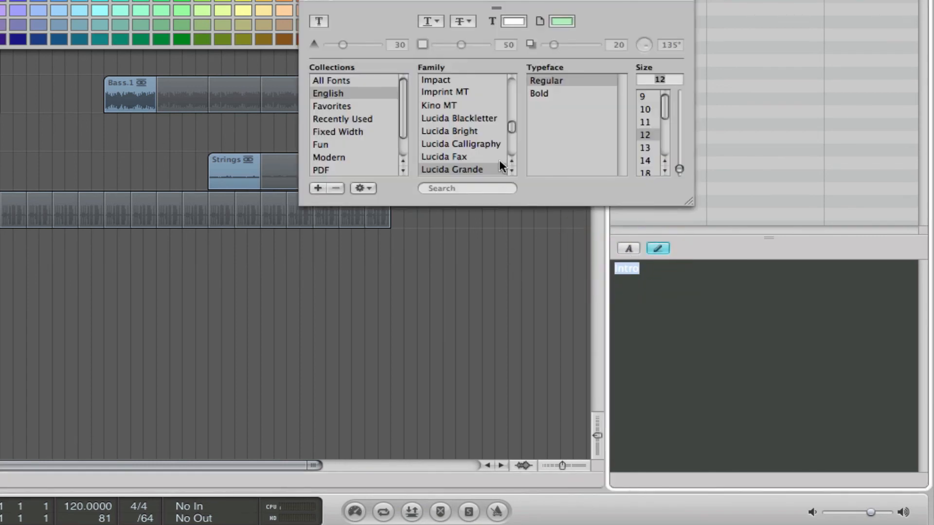
mouse_move(317, 11)
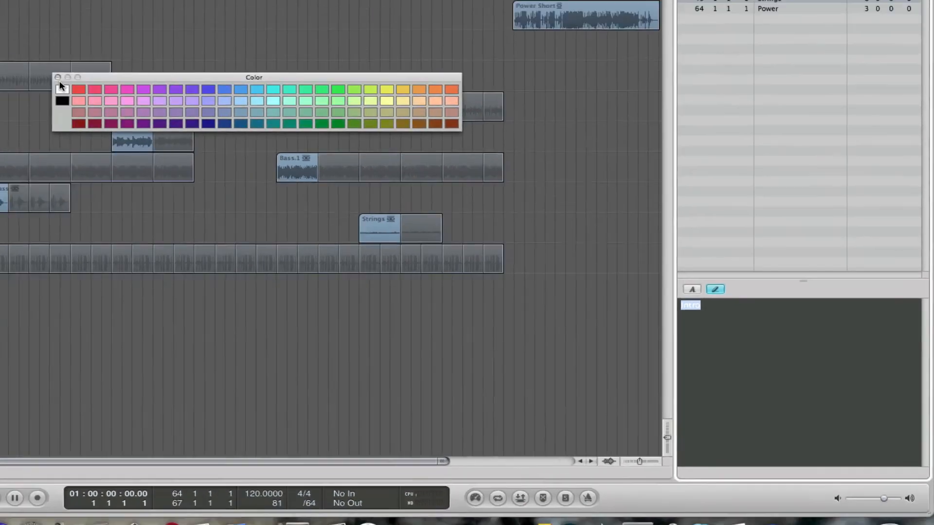
Close the Color palette to reveal the aqua, green, yellow and orange markers
left_click(59, 77)
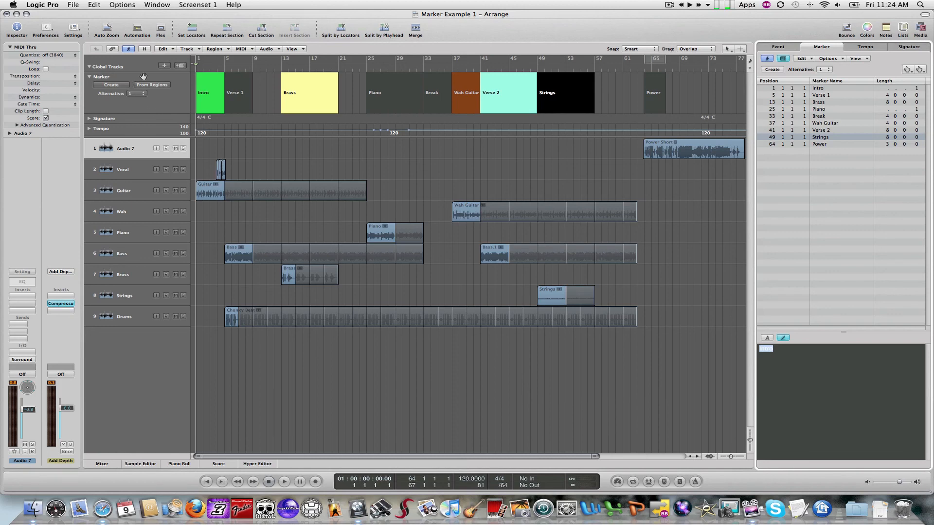
left_click(73, 5)
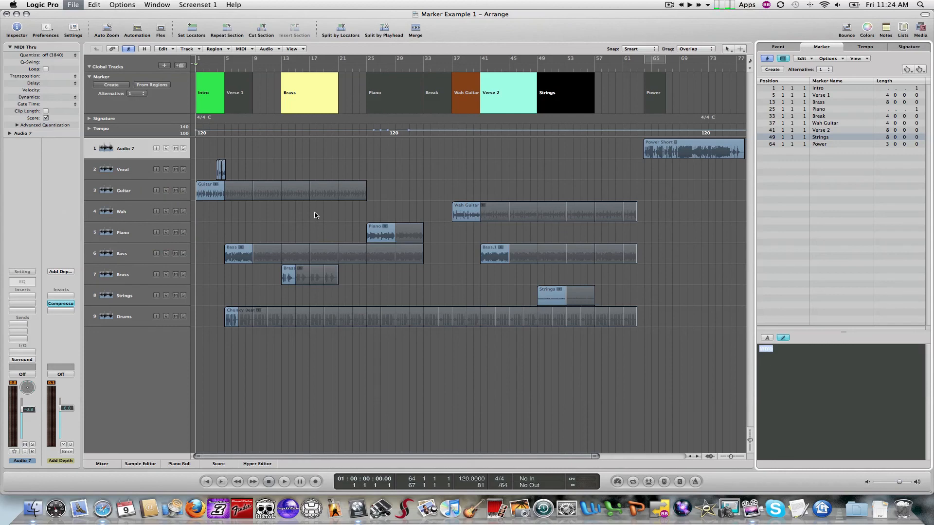
left_click(846, 30)
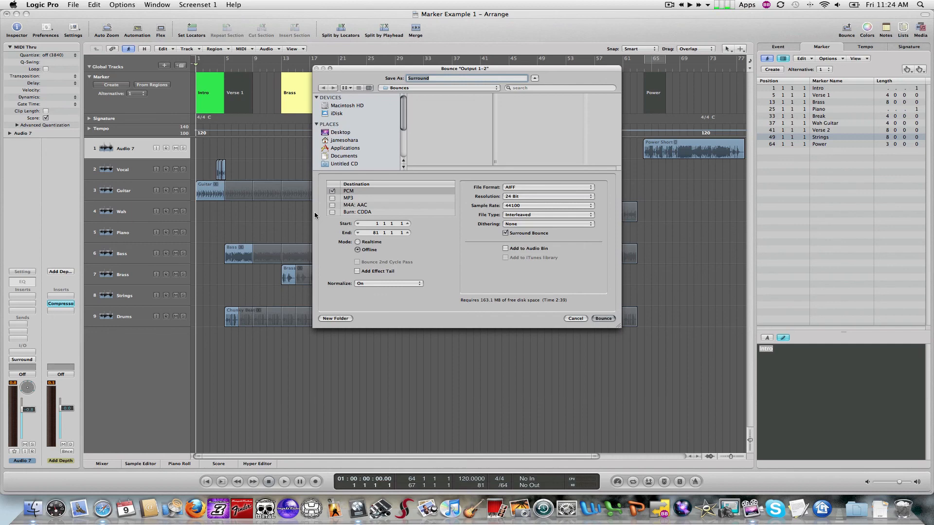
mouse_move(492, 340)
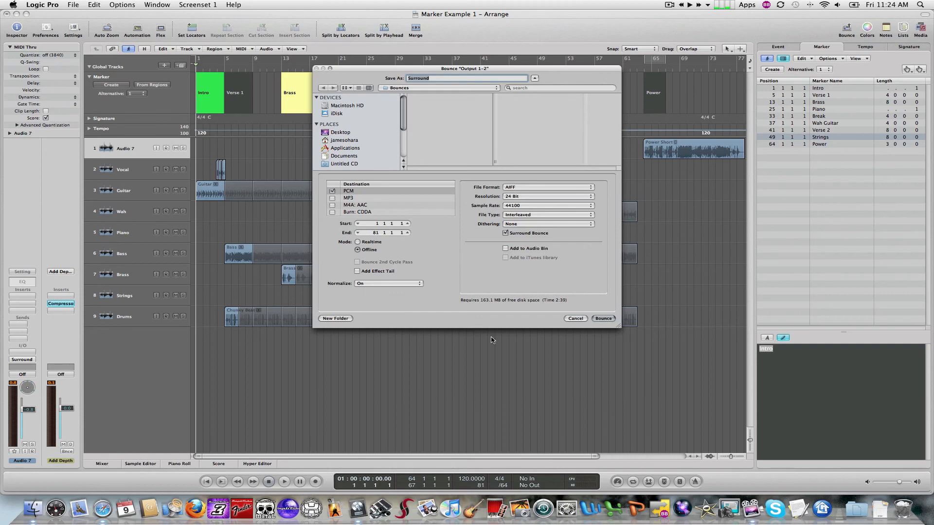
left_click(574, 318)
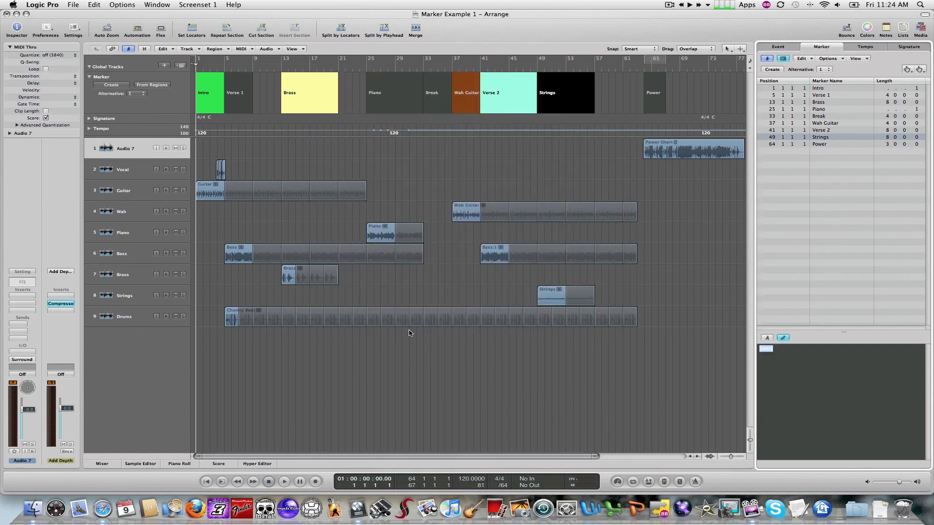